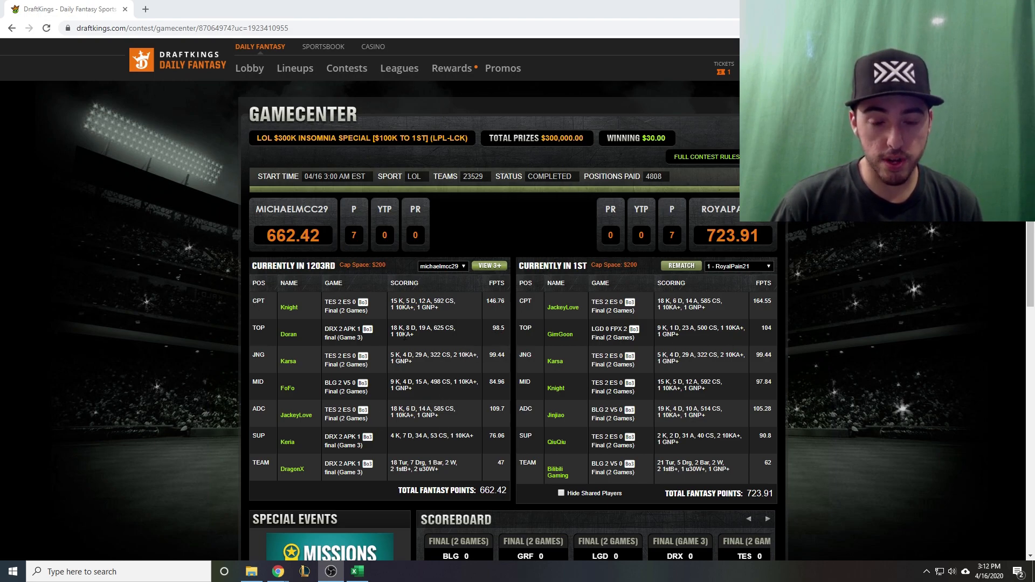
mouse_move(320, 425)
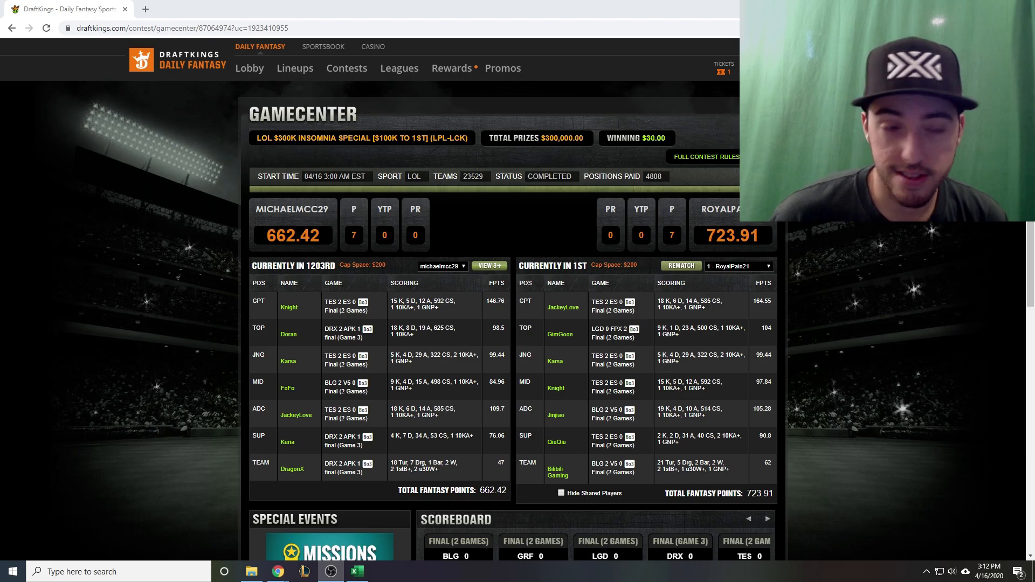
Switch to the contest results spreadsheet and select the mid-player block on the stacks sheet.
left_click(357, 571)
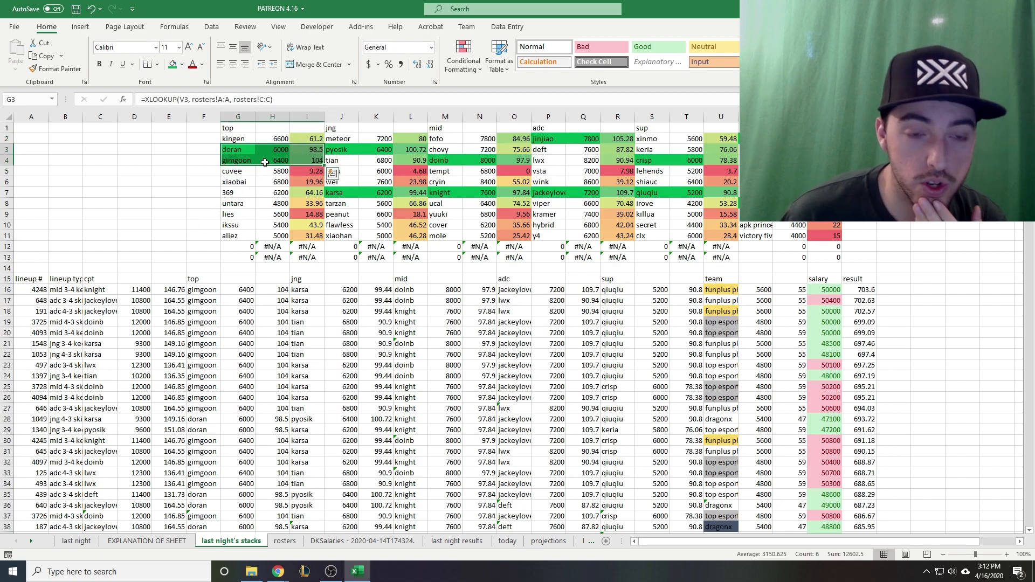
left_click_drag(335, 149, 410, 181)
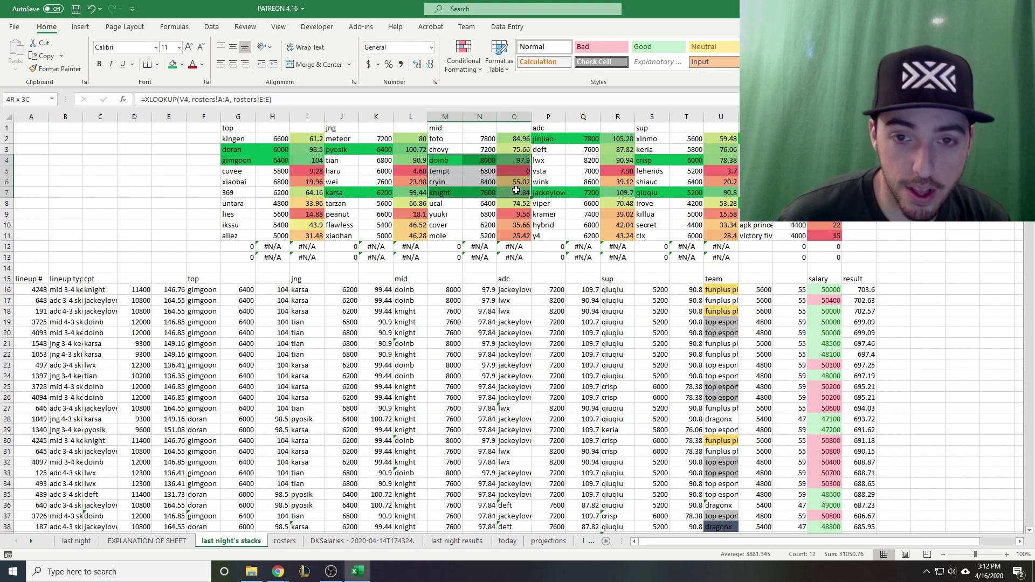
left_click(444, 192)
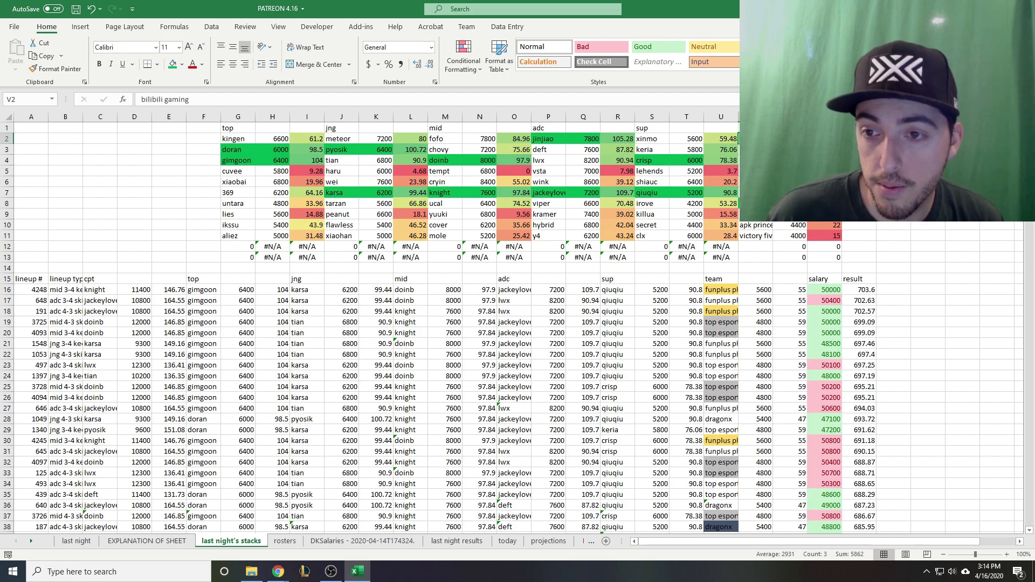
left_click(722, 203)
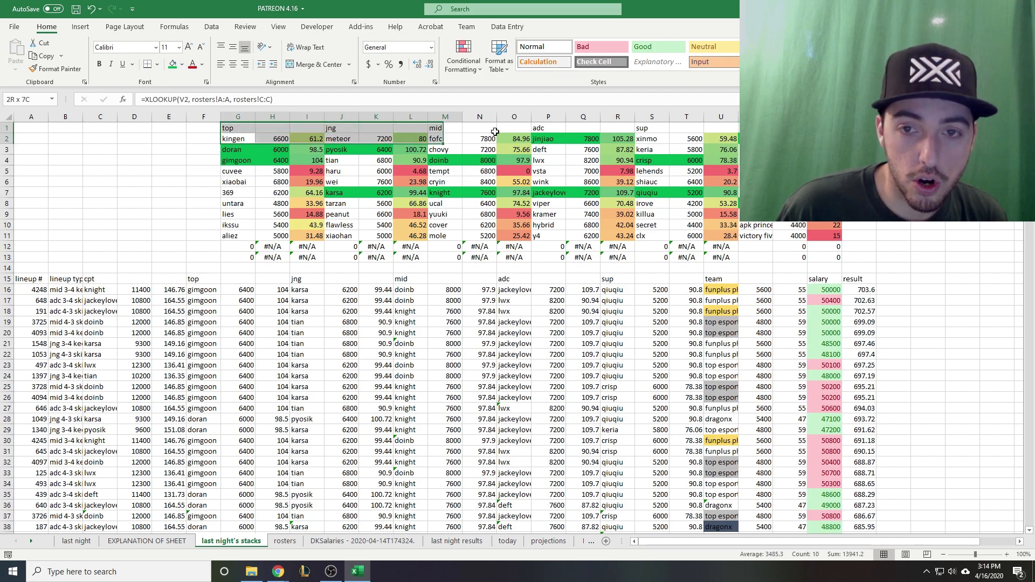
left_click(238, 139)
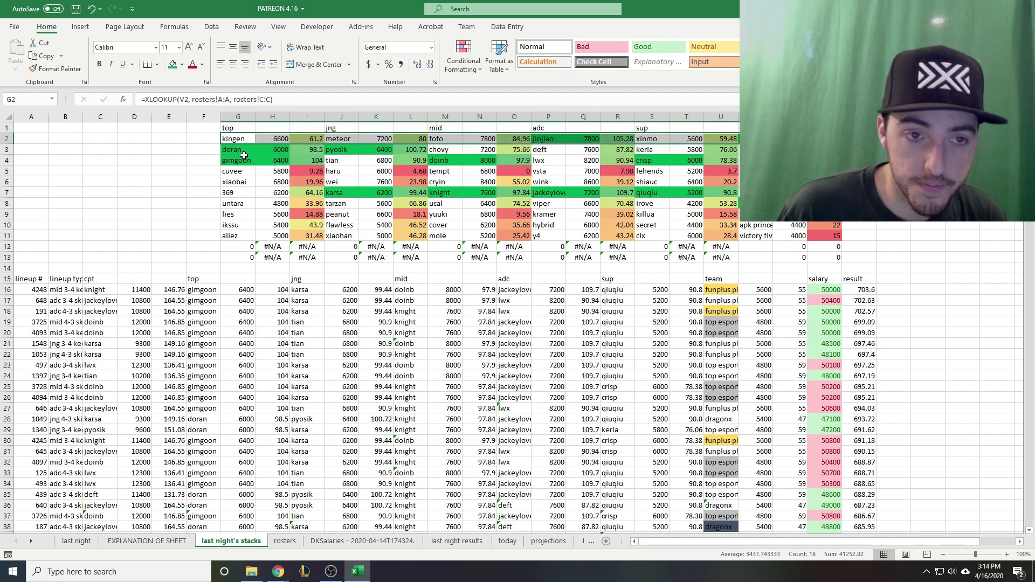
left_click(237, 149)
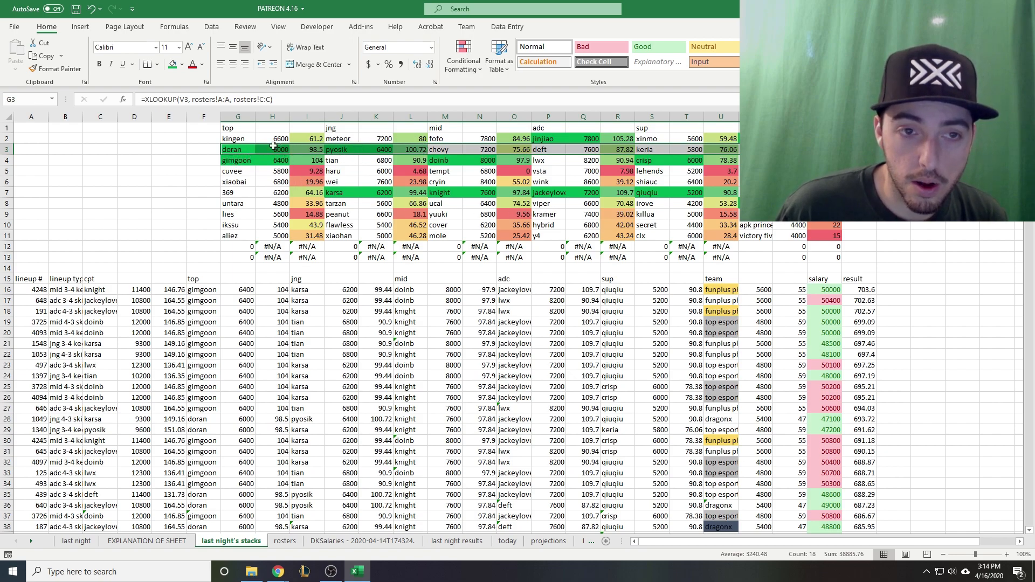
left_click(376, 171)
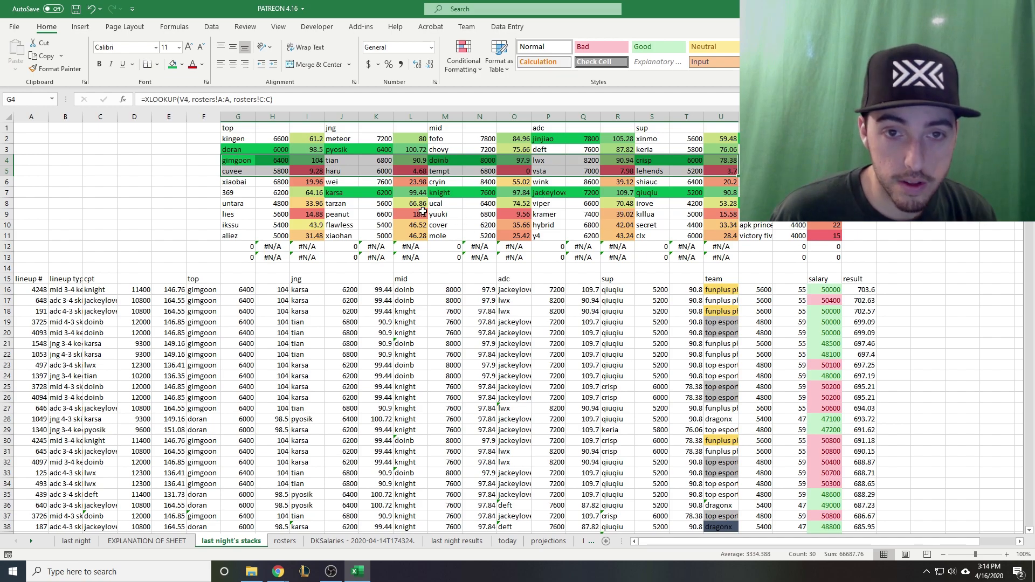
left_click(479, 182)
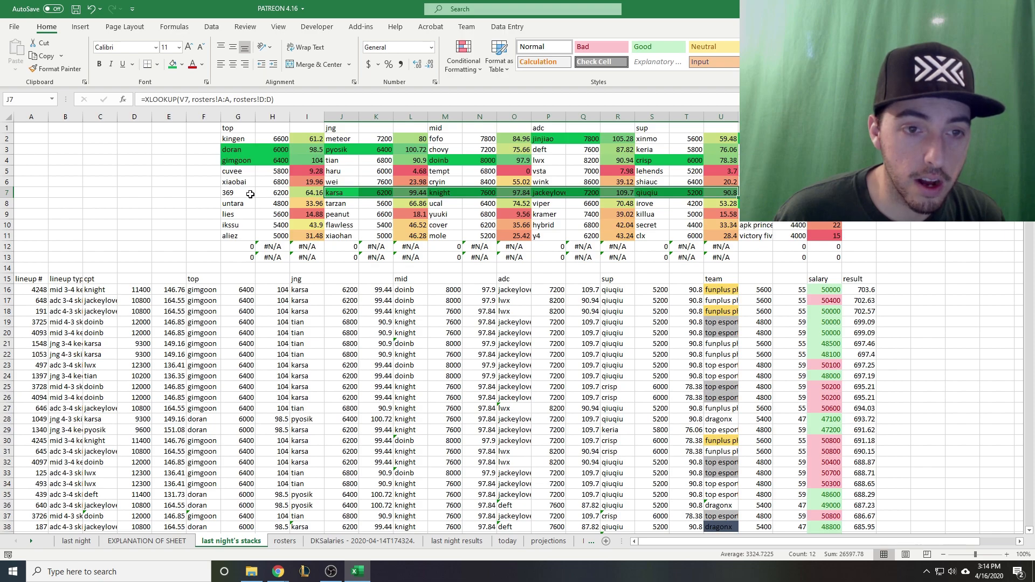
left_click(237, 192)
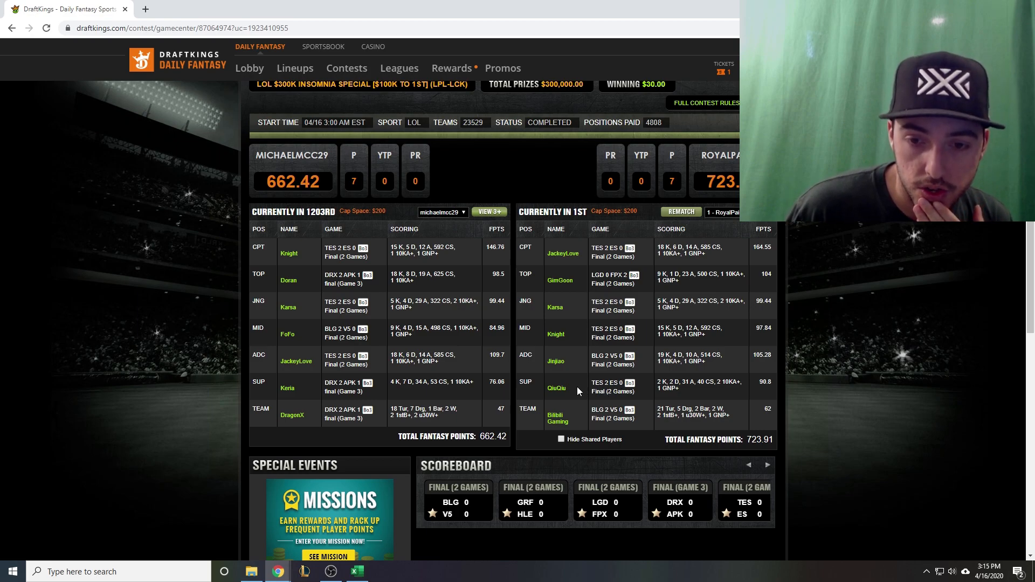
mouse_move(568, 387)
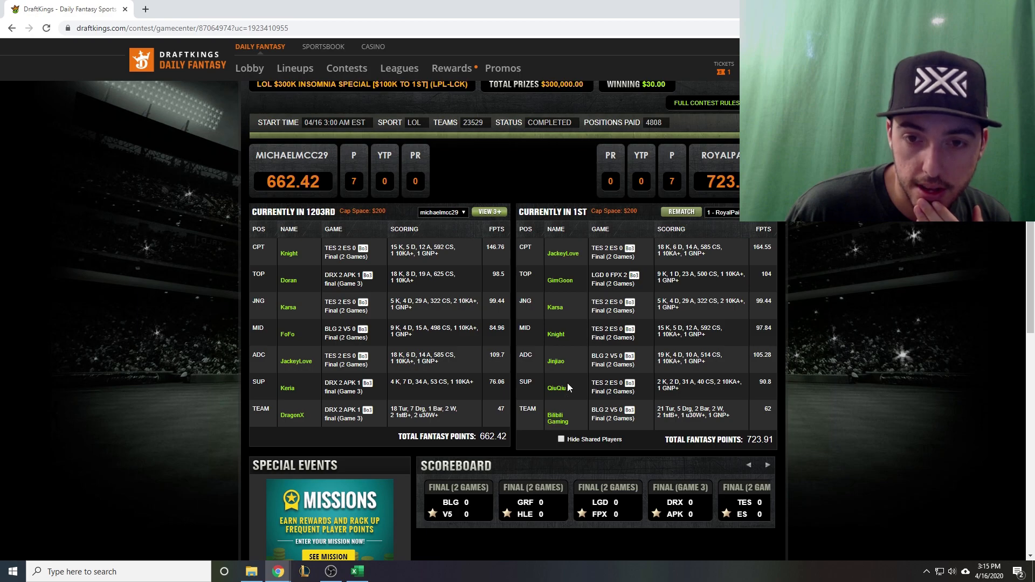
mouse_move(557, 334)
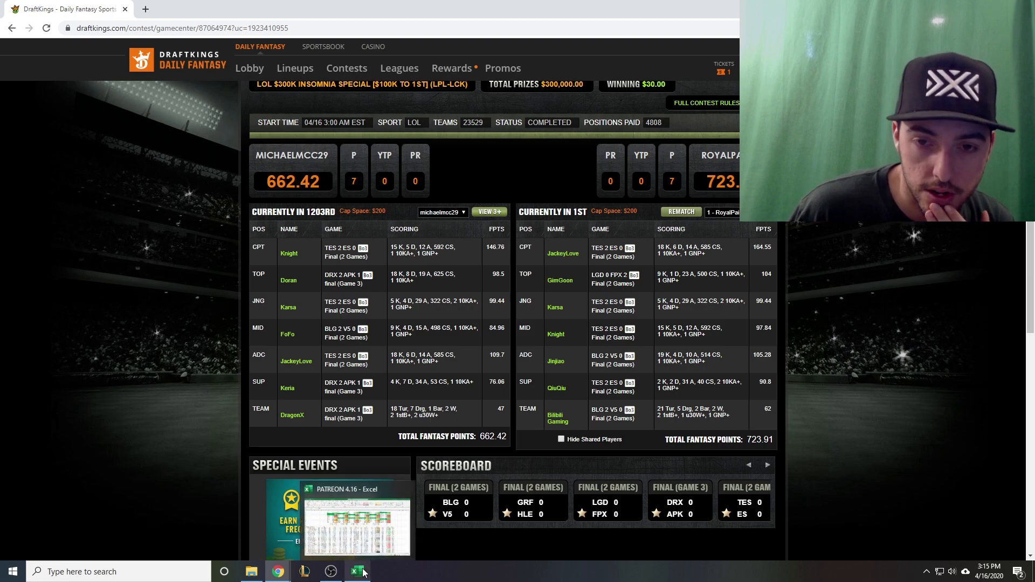
left_click(358, 572)
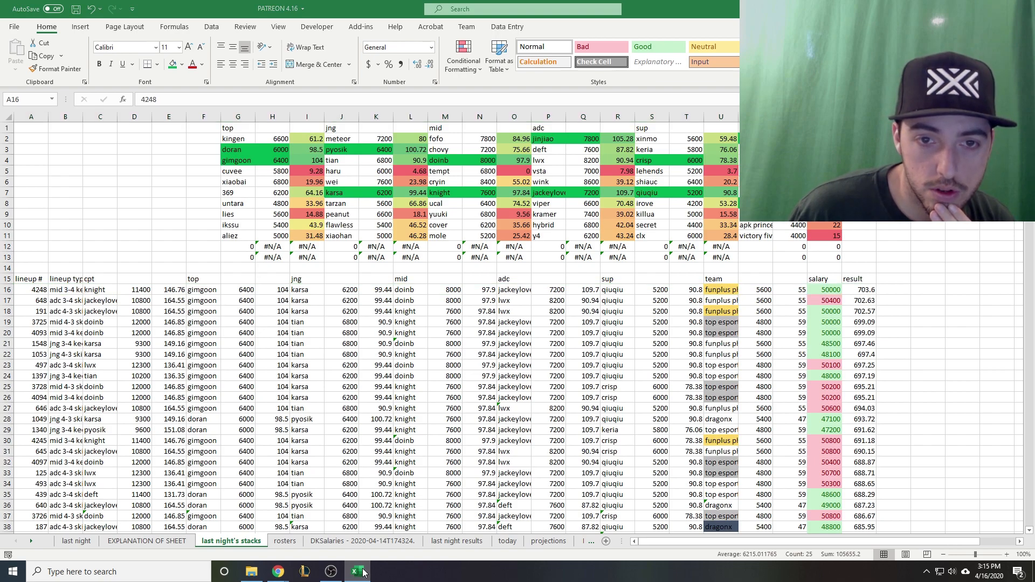
left_click(277, 571)
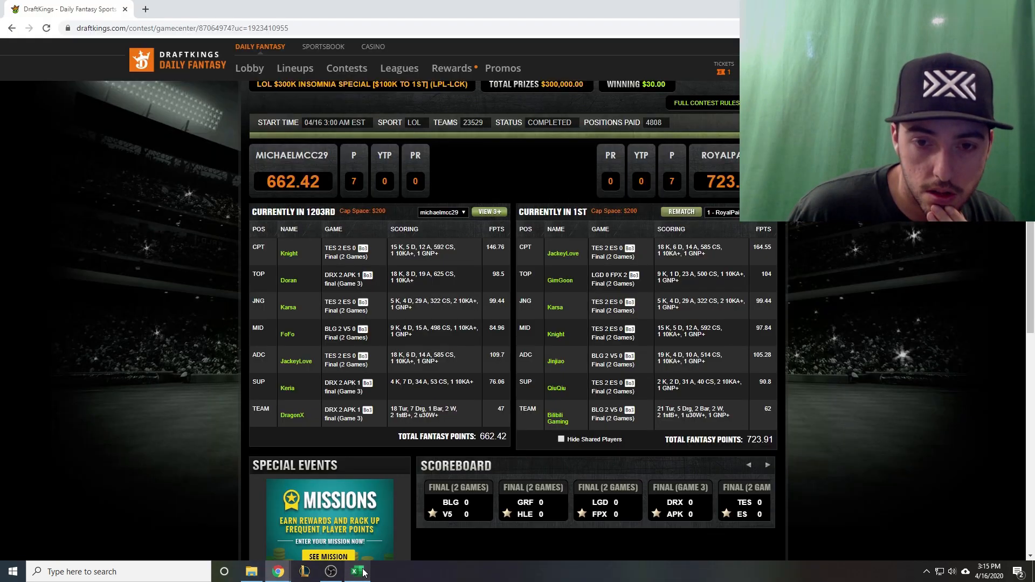
left_click(357, 571)
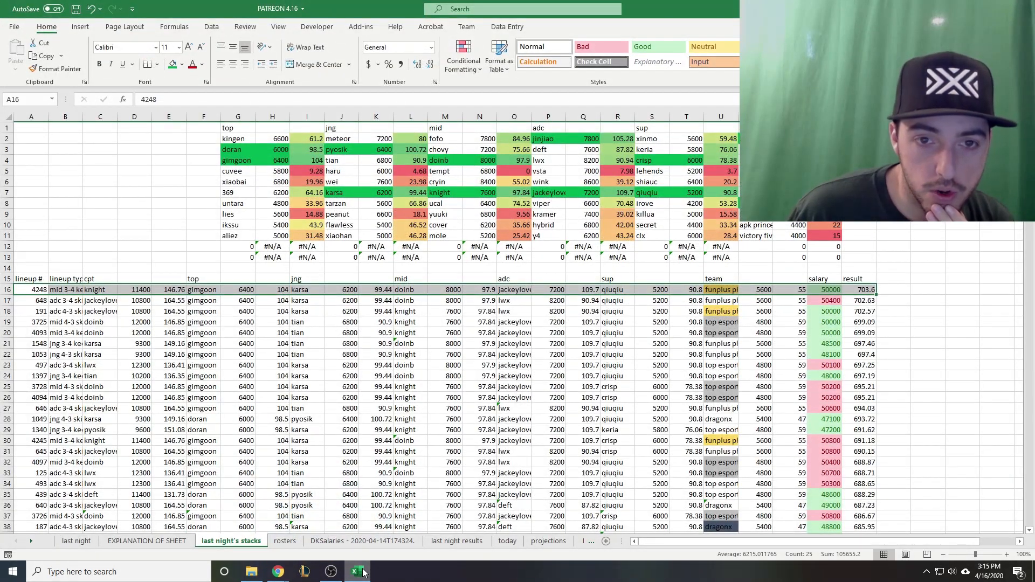
left_click(277, 572)
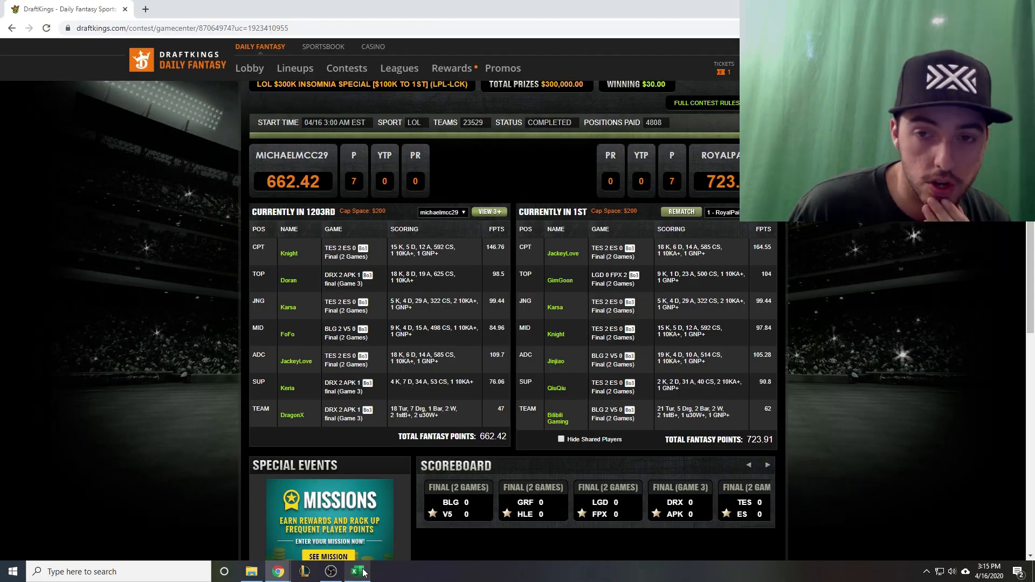
left_click(358, 571)
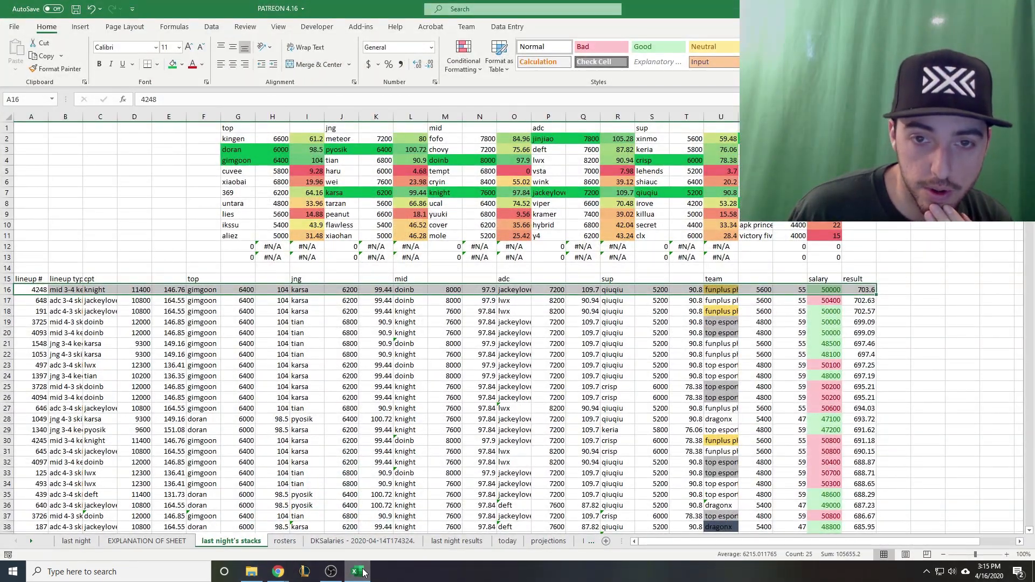
left_click(277, 572)
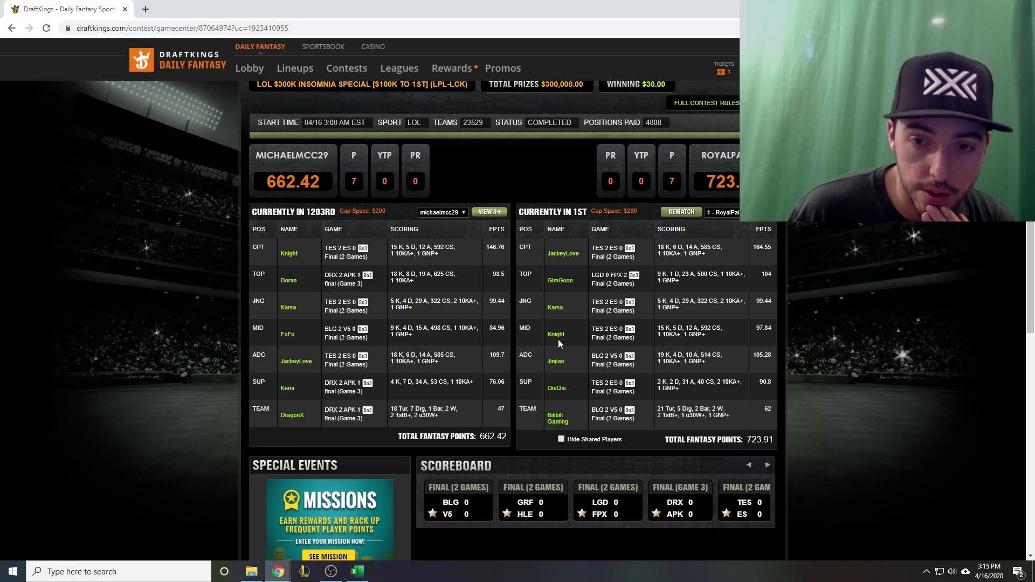
left_click(357, 572)
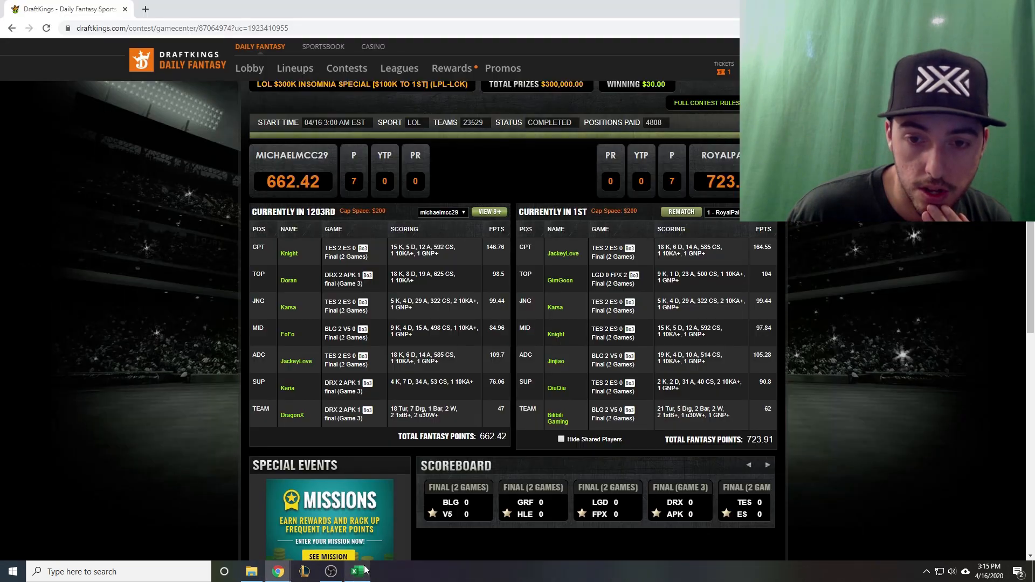
left_click(358, 571)
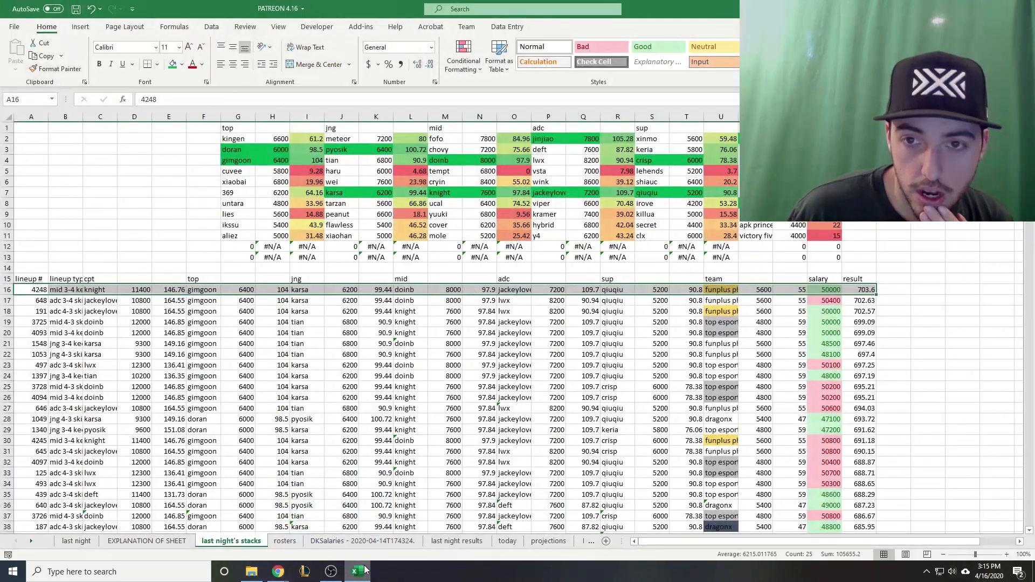
left_click(277, 571)
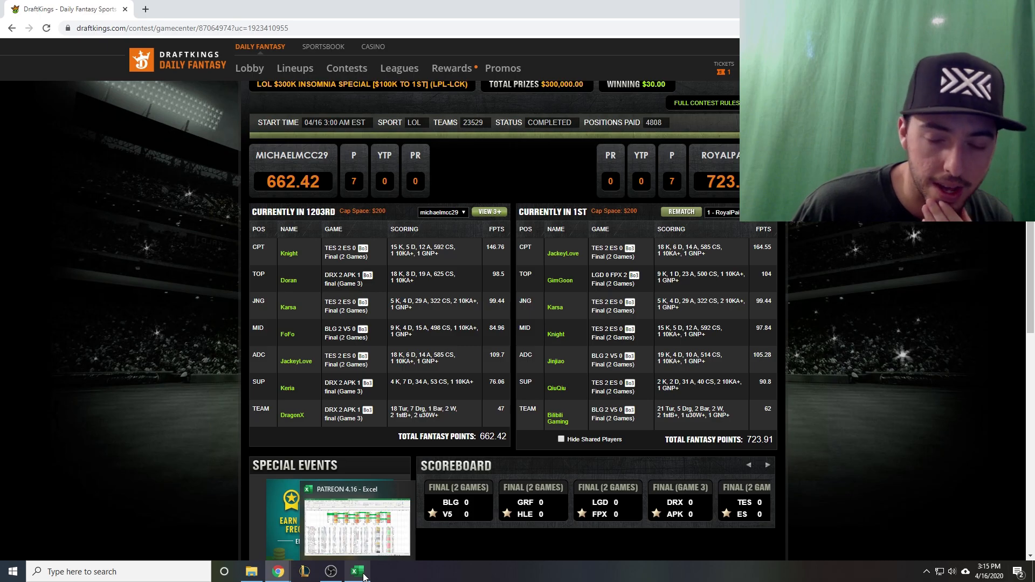
Return to the results spreadsheet to check the player-points lookup formula from the rosters sheet.
left_click(356, 572)
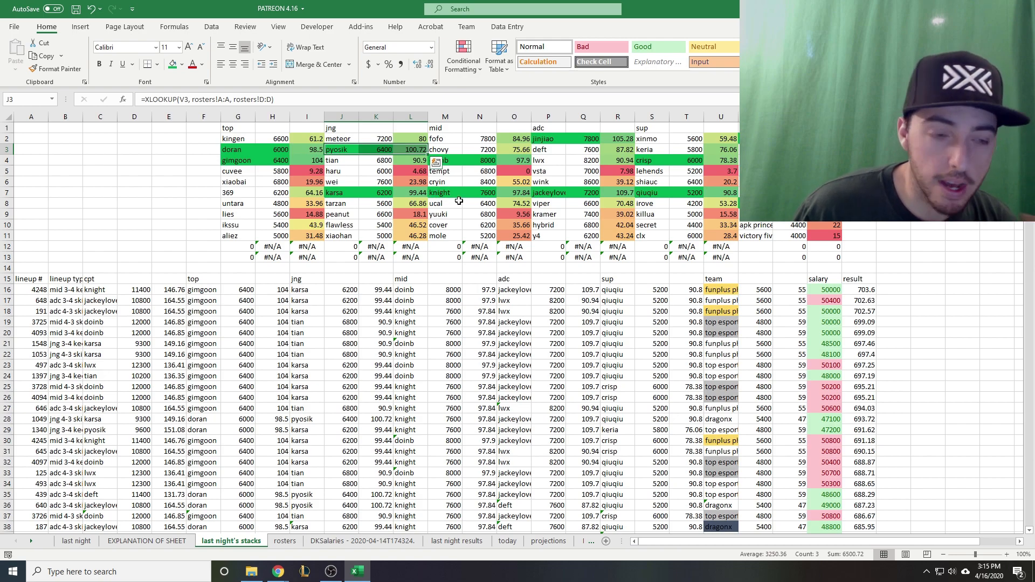
mouse_move(438, 251)
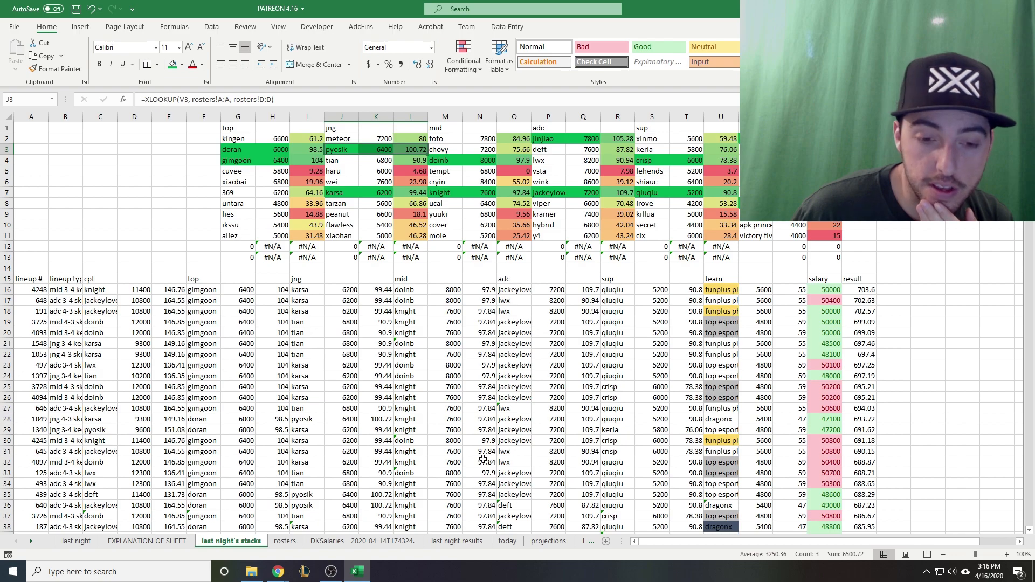
mouse_move(278, 571)
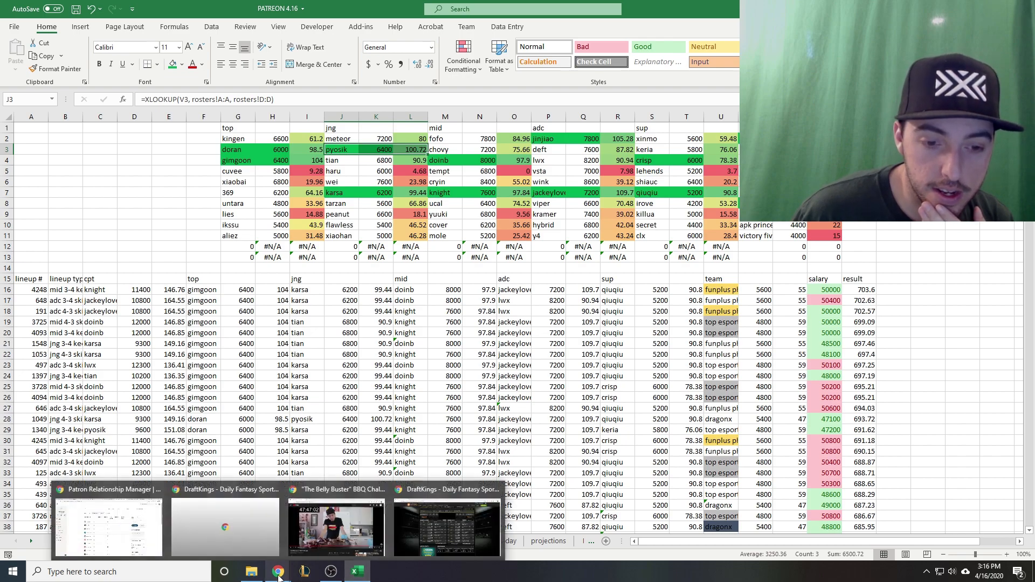